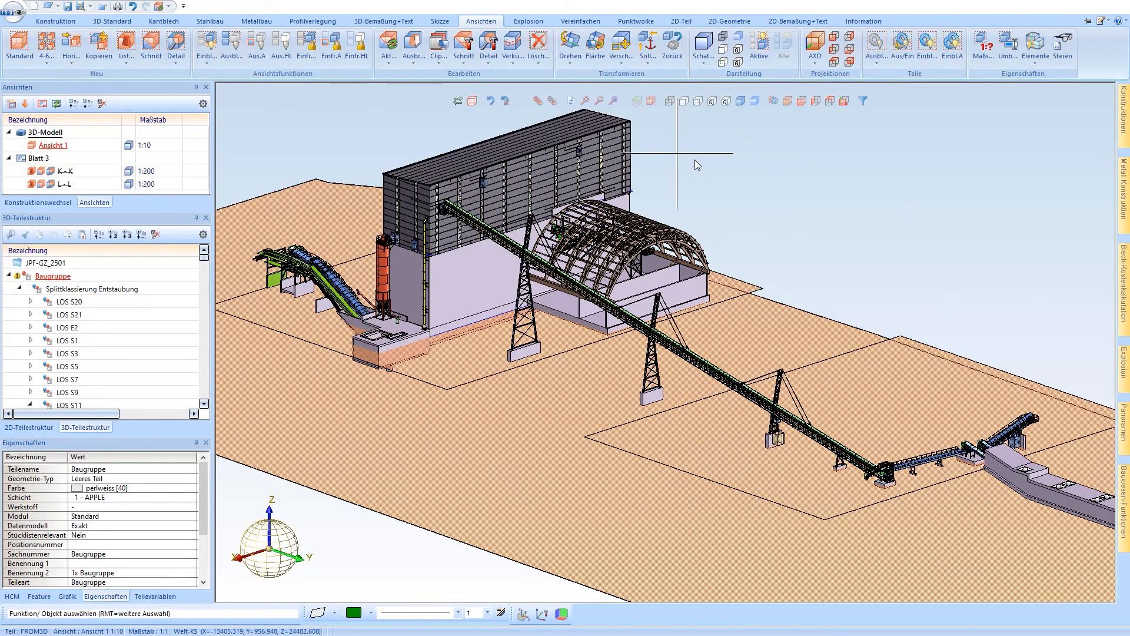
Step: Zoom in on the main plant building and show it as a transparent wireframe
left_click_drag(697, 164, 778, 166)
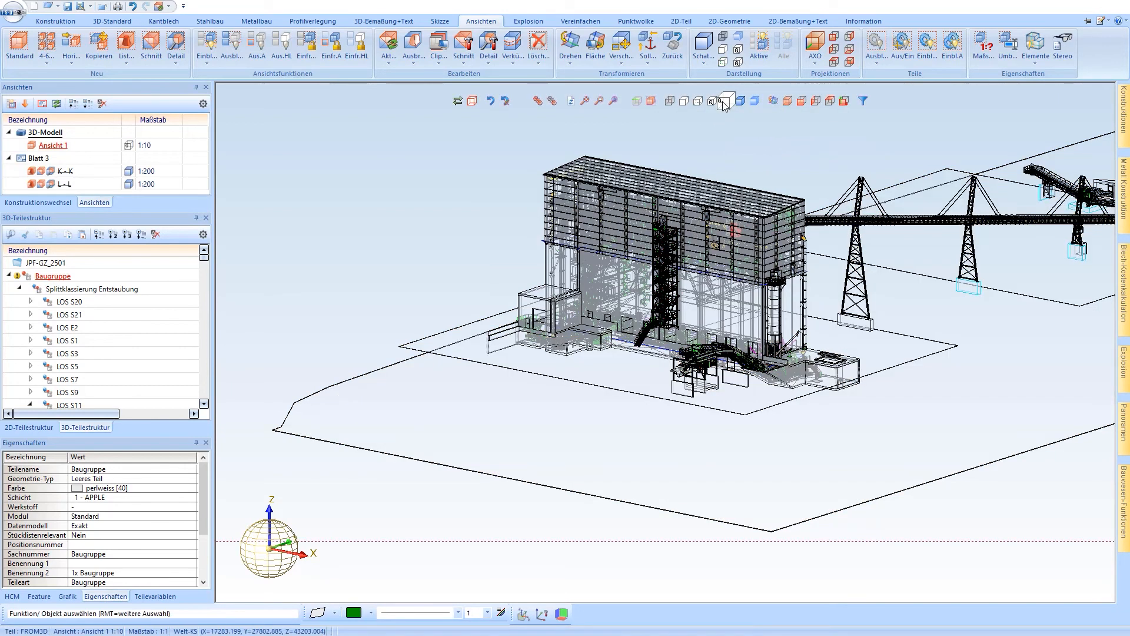
Step: Slice the building with a clip plane parallel to the working plane and zoom to the platform railings
left_click(435, 38)
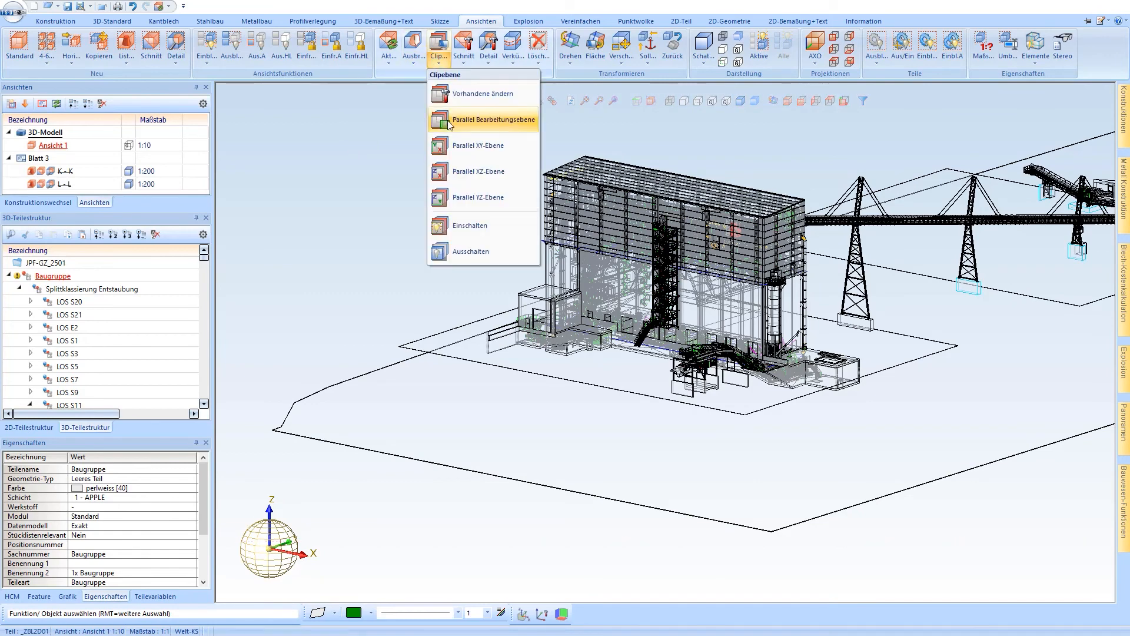
left_click(485, 120)
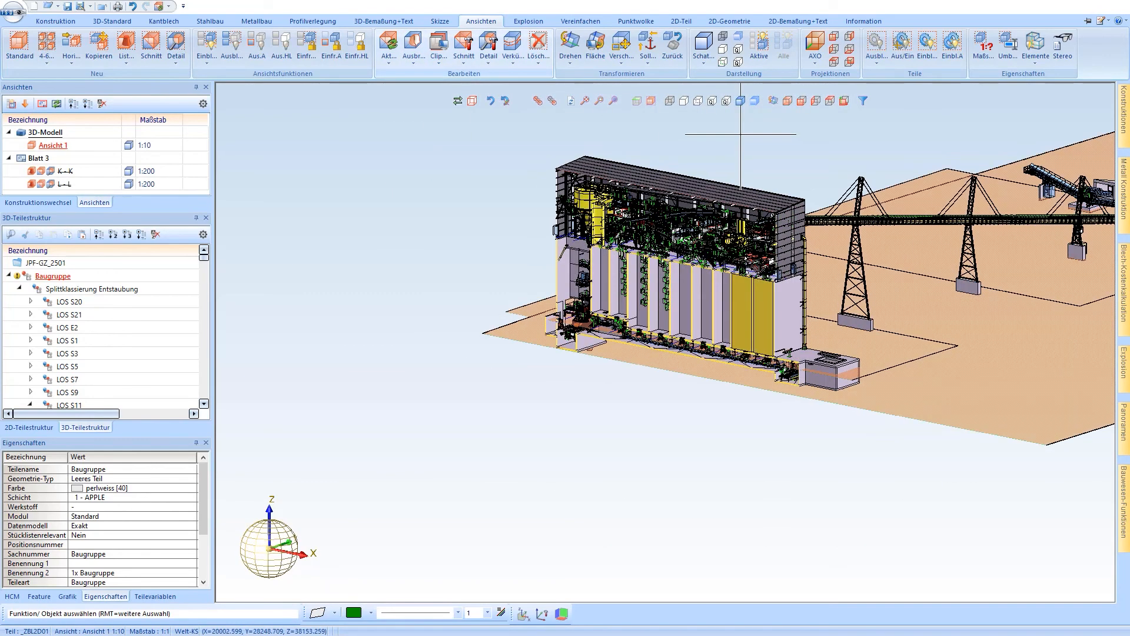
right_click(751, 195)
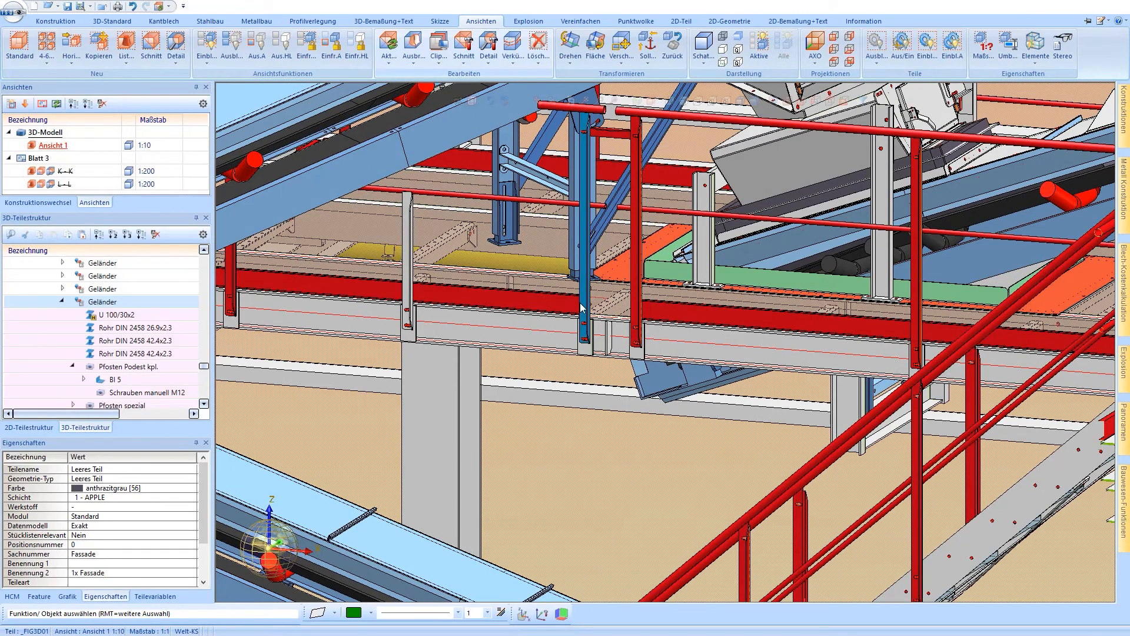
Step: Start a Stahlbau profile insertion and choose HEB 140 from the HEB (DIN 1025-2) I-profile catalogue
right_click(584, 308)
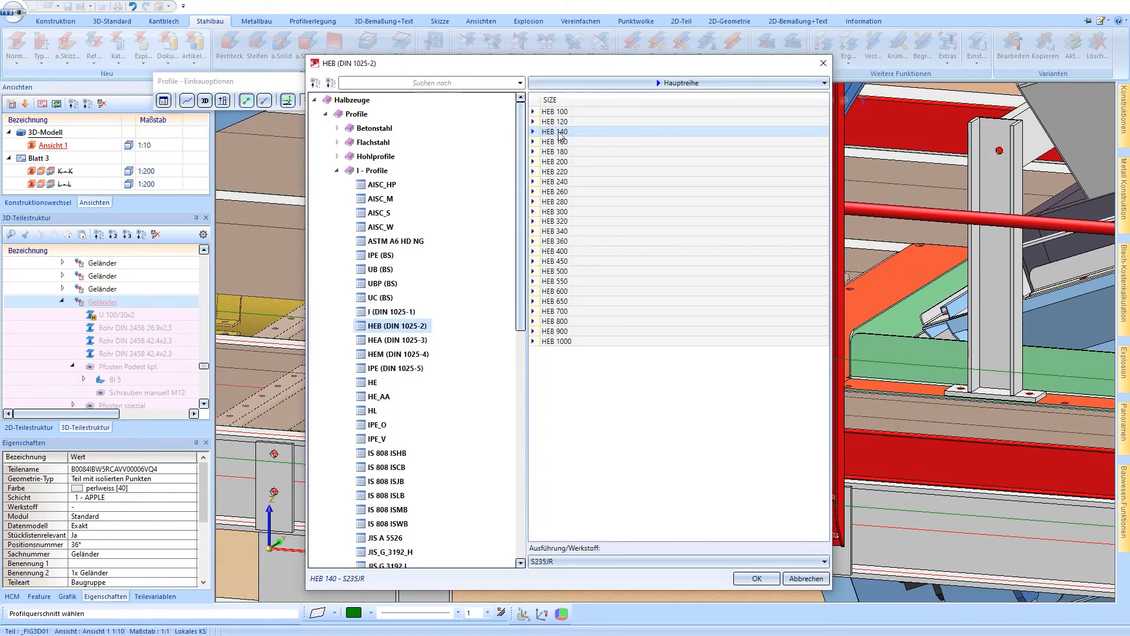
left_click(757, 578)
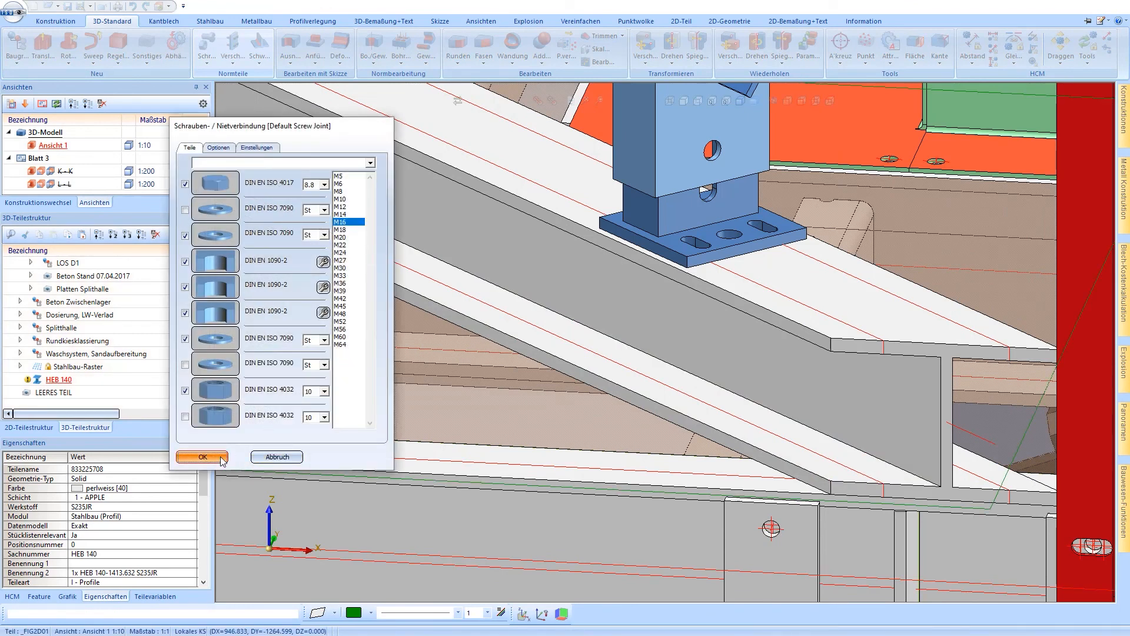
Step: Confirm the Schrauben-/Nietverbindung settings to bolt the post base plates to the HEB 140 beam
left_click(203, 457)
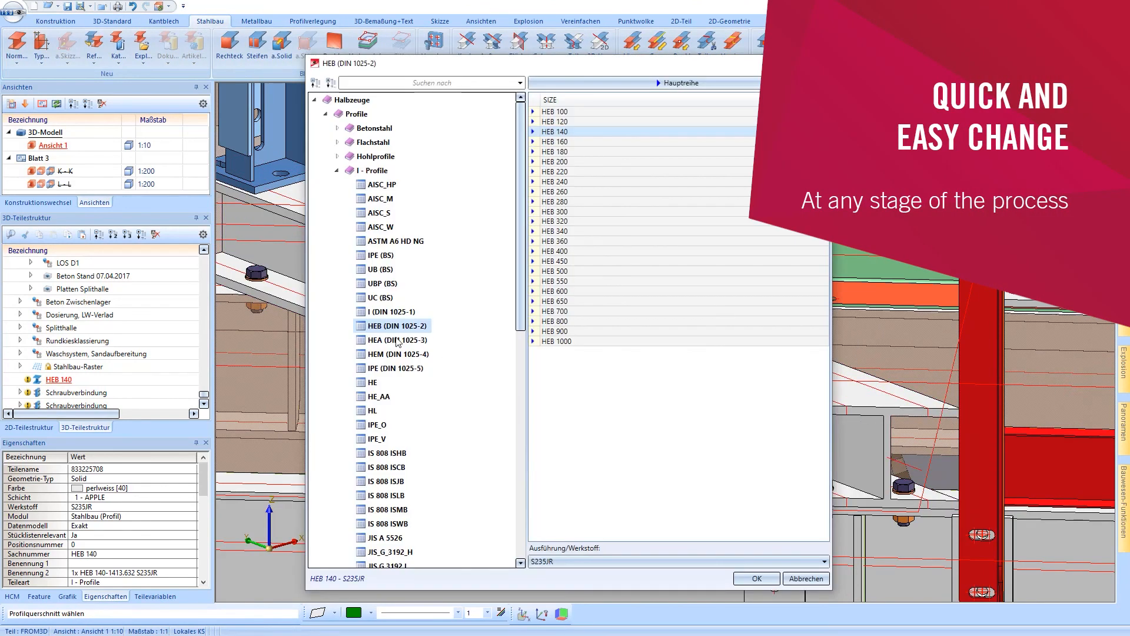
Step: Pick a replacement I-profile for the beam and bring up editing options for its bolt connection
left_click(756, 578)
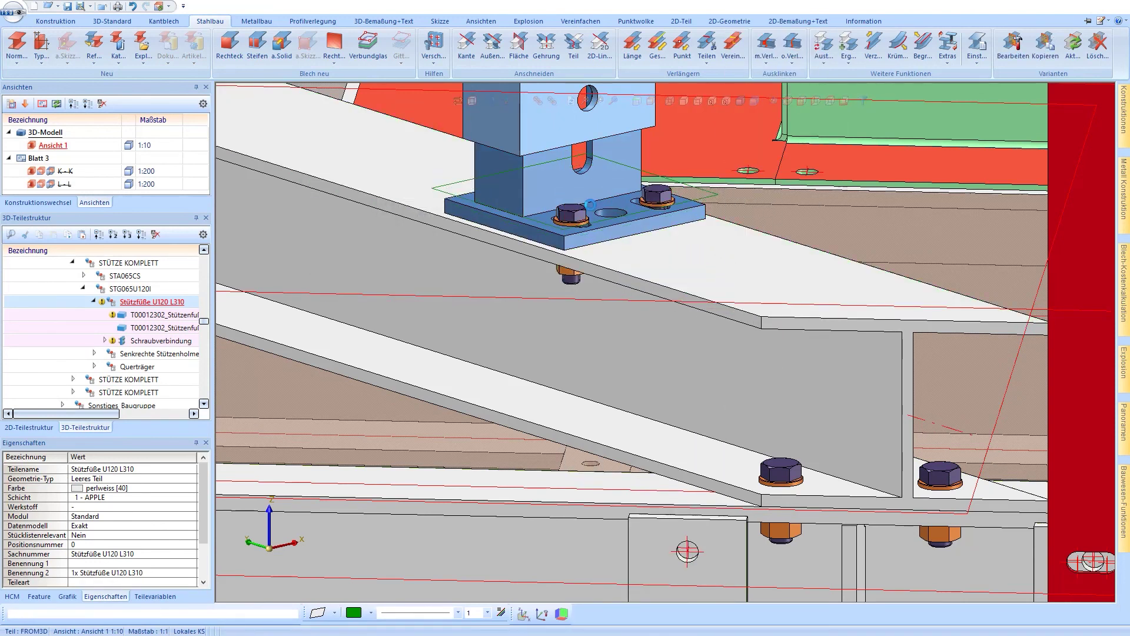
right_click(595, 202)
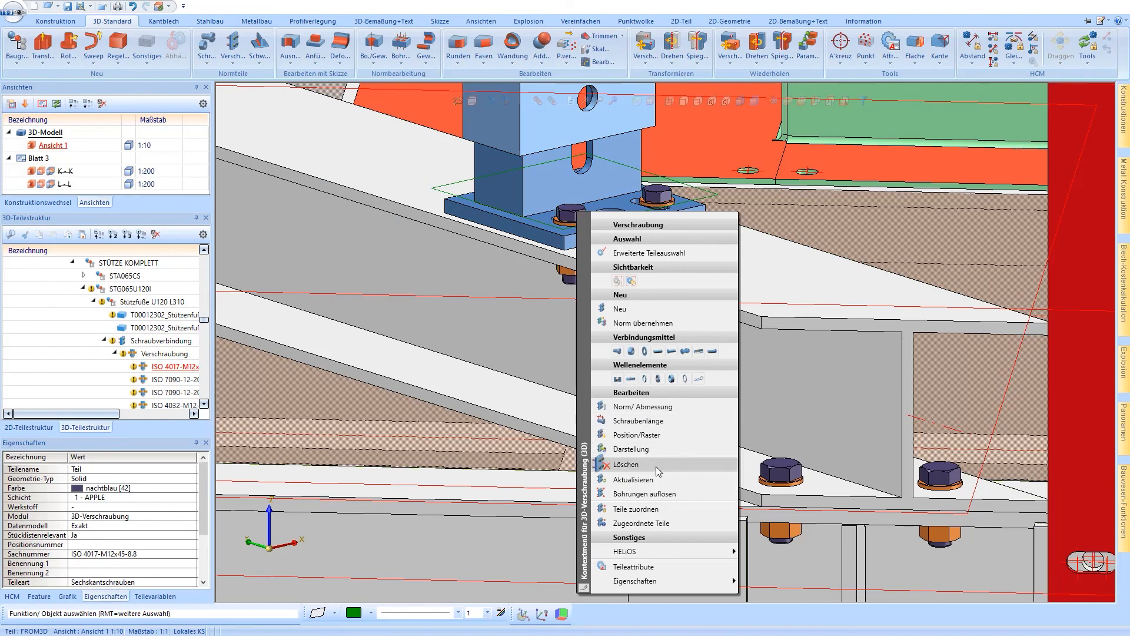